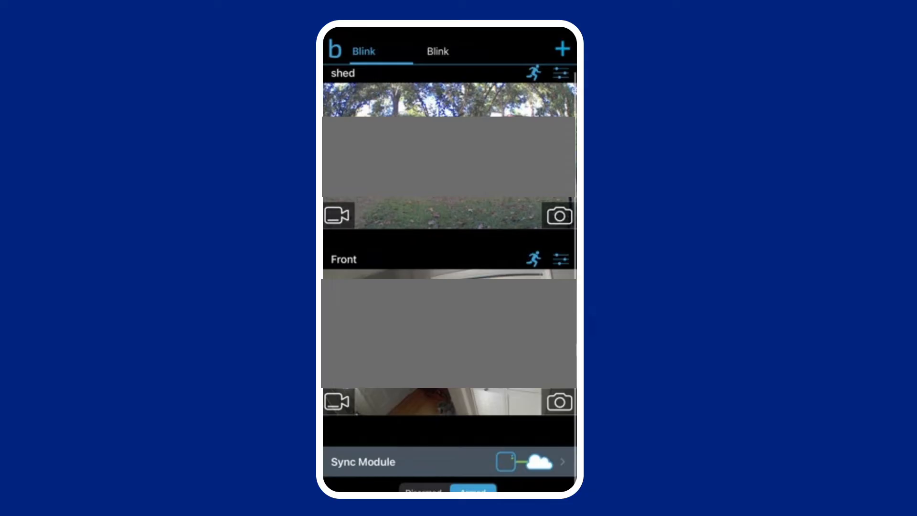
Bring up Device Settings for the shed camera from the home screen.
{"action": "left_click", "coordinate": [560, 73]}
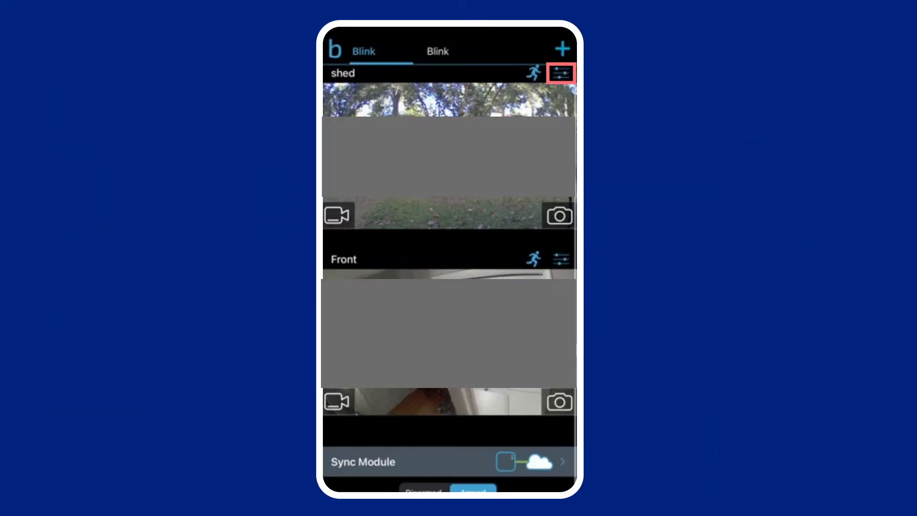
{"action": "left_click", "coordinate": [560, 73]}
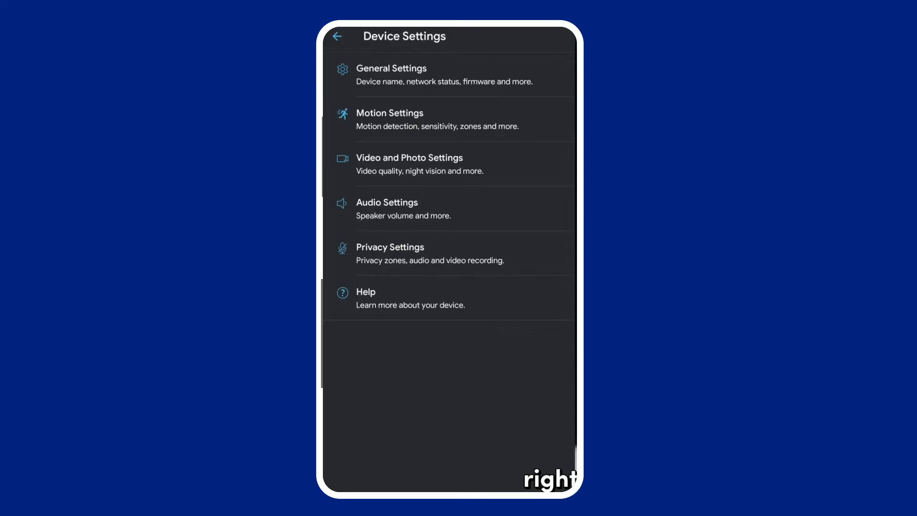
Show the shed camera's Motion Settings, then return to the camera list.
{"action": "left_click", "coordinate": [389, 118]}
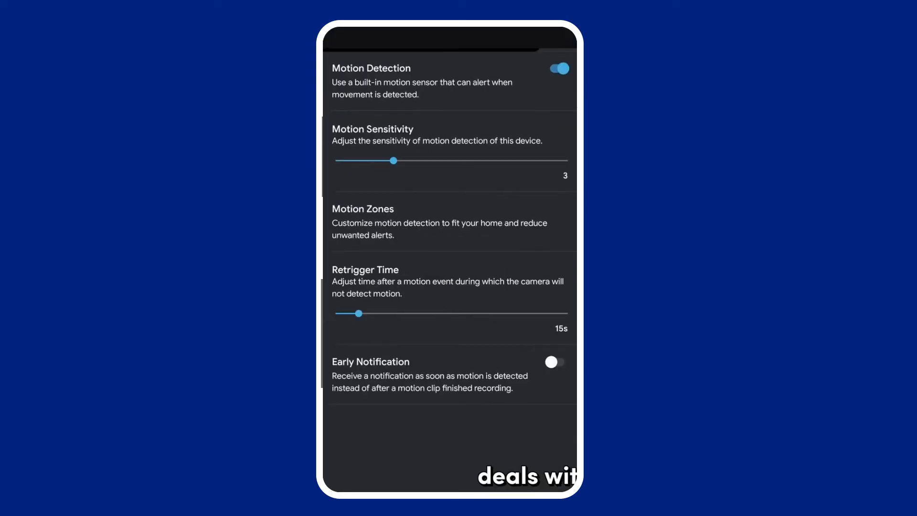
{"action": "left_click", "coordinate": [450, 152]}
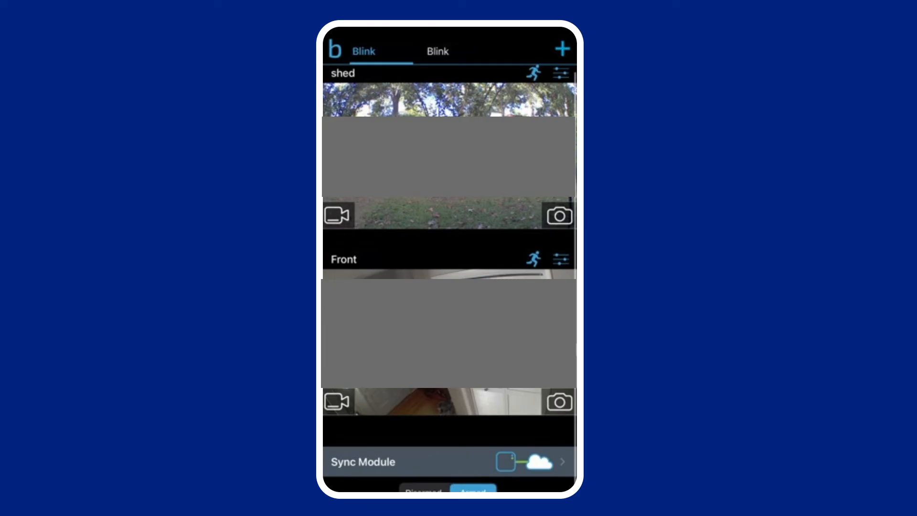
In the shed camera's Video and Photo Settings, show the Night Vision choices with Off chosen.
{"action": "left_click", "coordinate": [560, 74]}
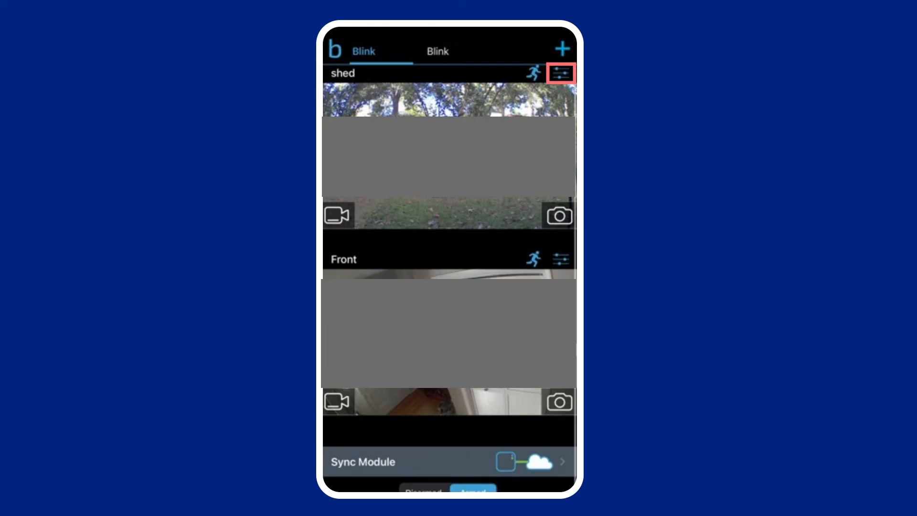
{"action": "left_click", "coordinate": [560, 73]}
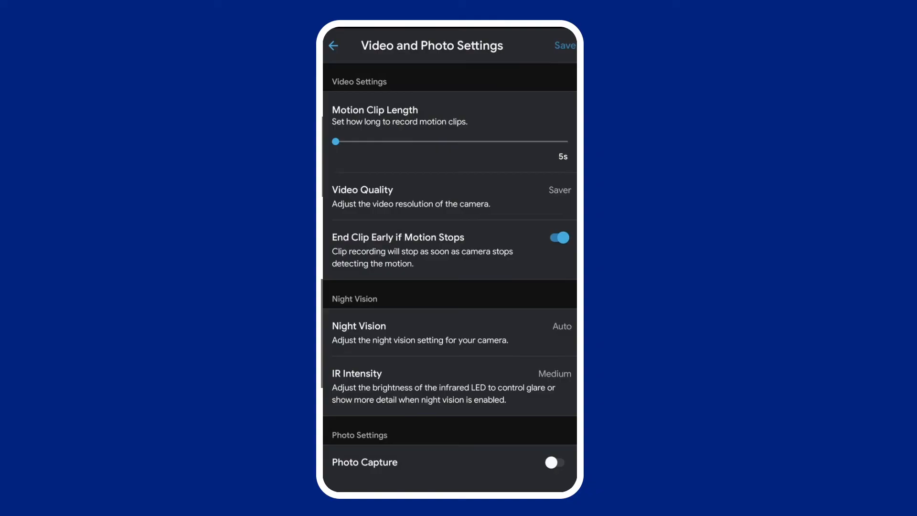
{"action": "left_click", "coordinate": [449, 332]}
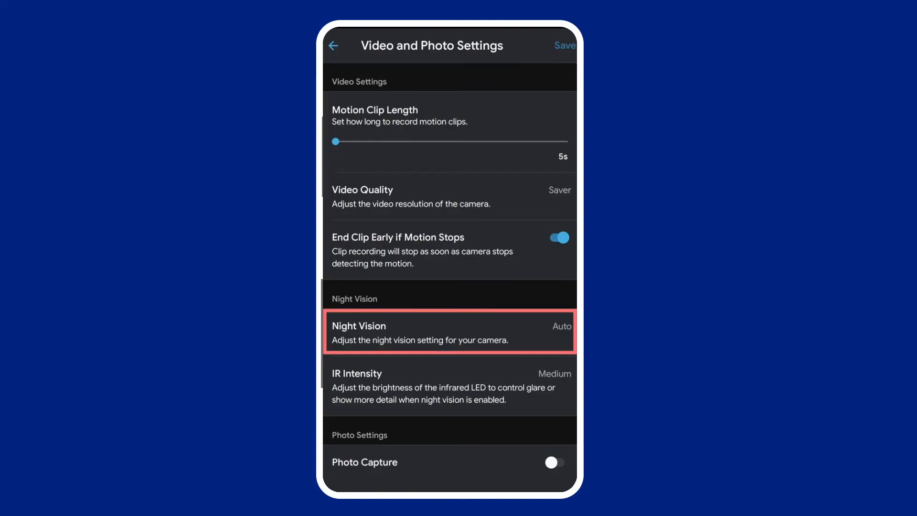
{"action": "left_click", "coordinate": [449, 332]}
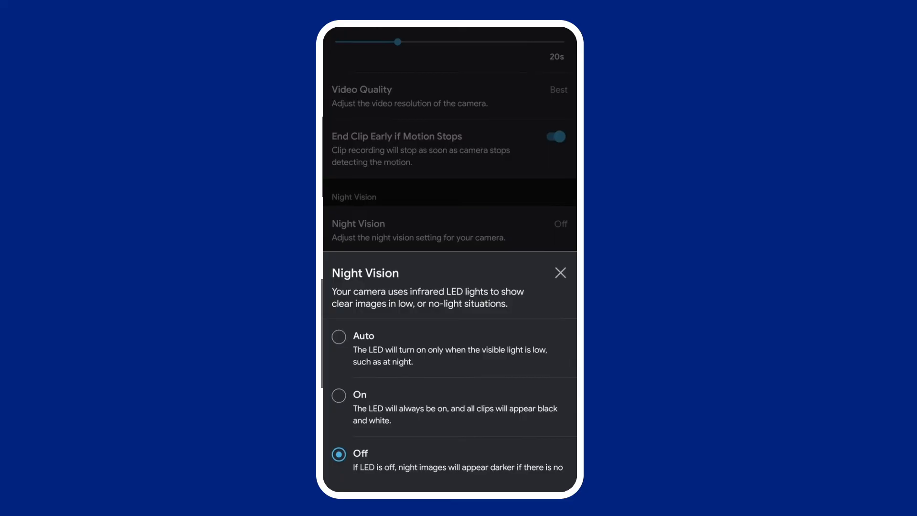
{"action": "left_click", "coordinate": [560, 272]}
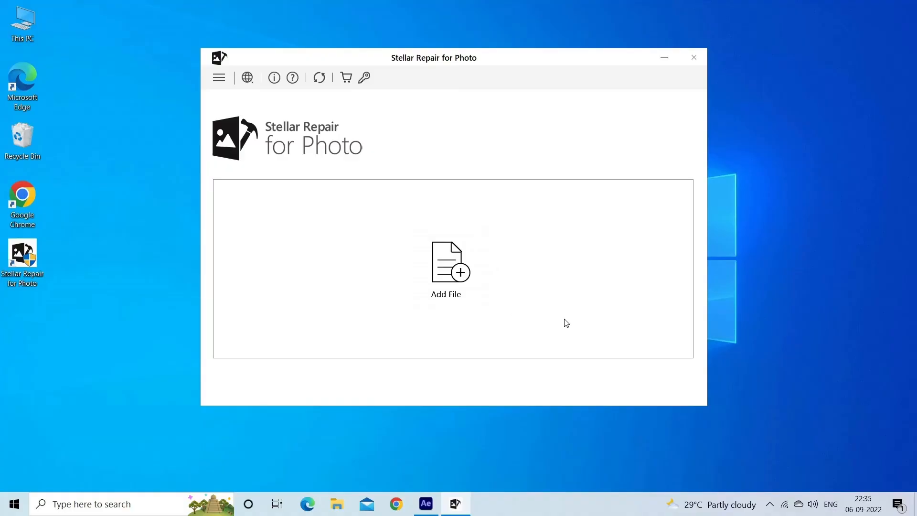
{"action": "mouse_move", "coordinate": [541, 305]}
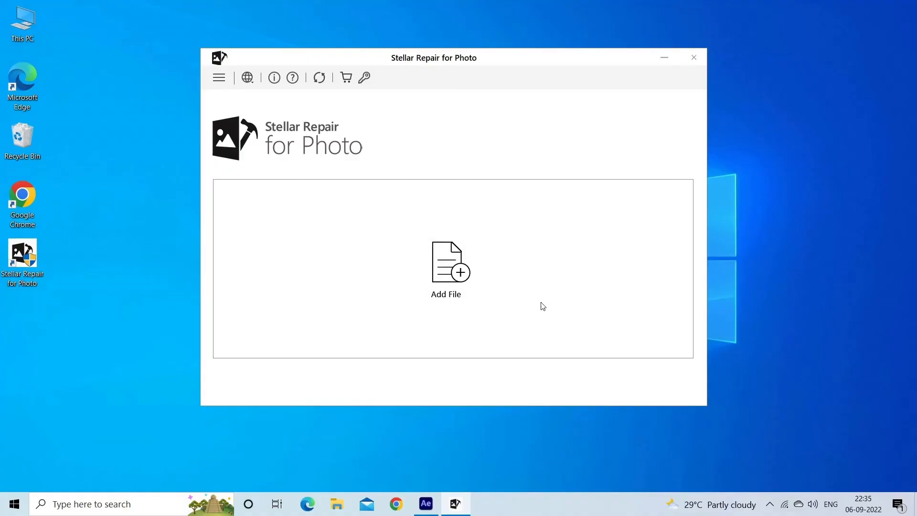
Add New Pic.jpg from USB (T:) and repair it so it is listed as Repaired.
{"action": "left_click", "coordinate": [446, 262]}
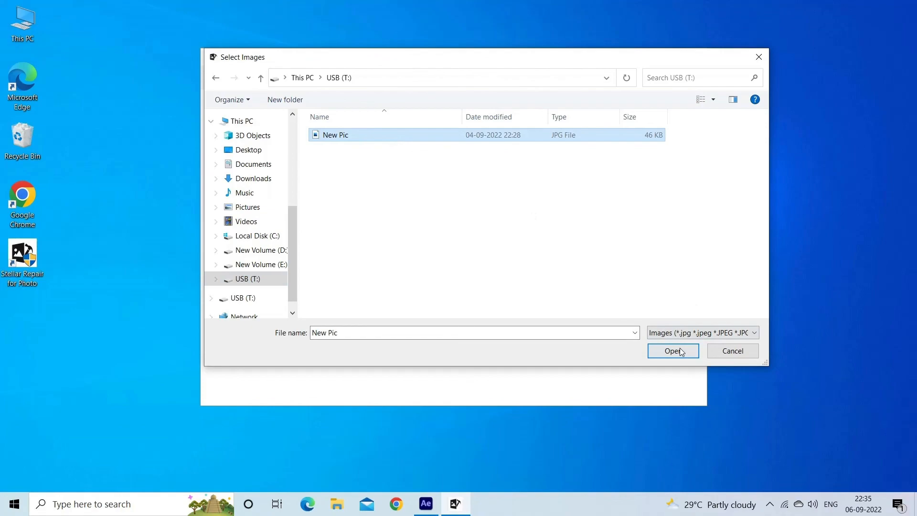
{"action": "left_click", "coordinate": [673, 350]}
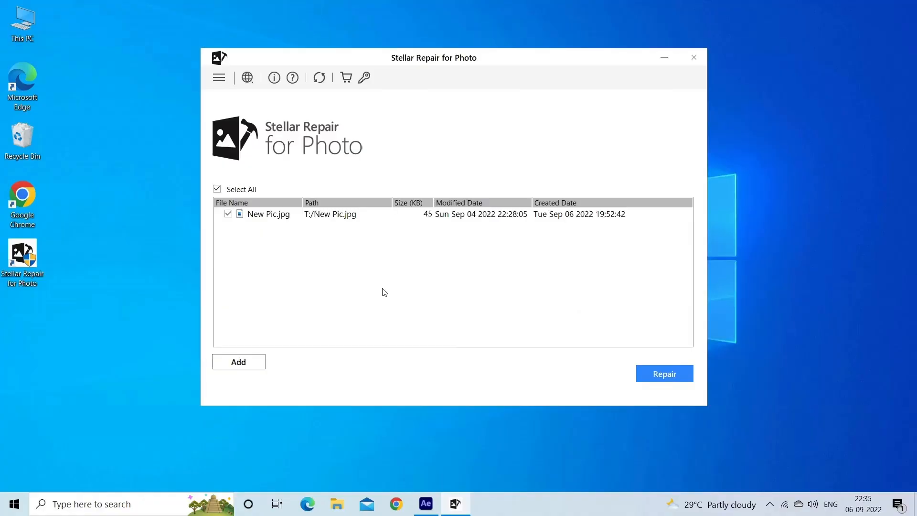
{"action": "mouse_move", "coordinate": [732, 330]}
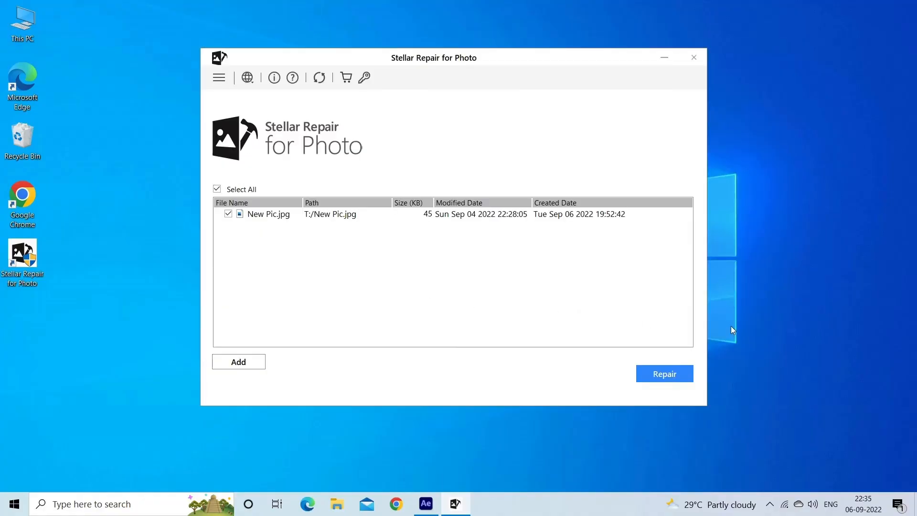
{"action": "left_click", "coordinate": [663, 373]}
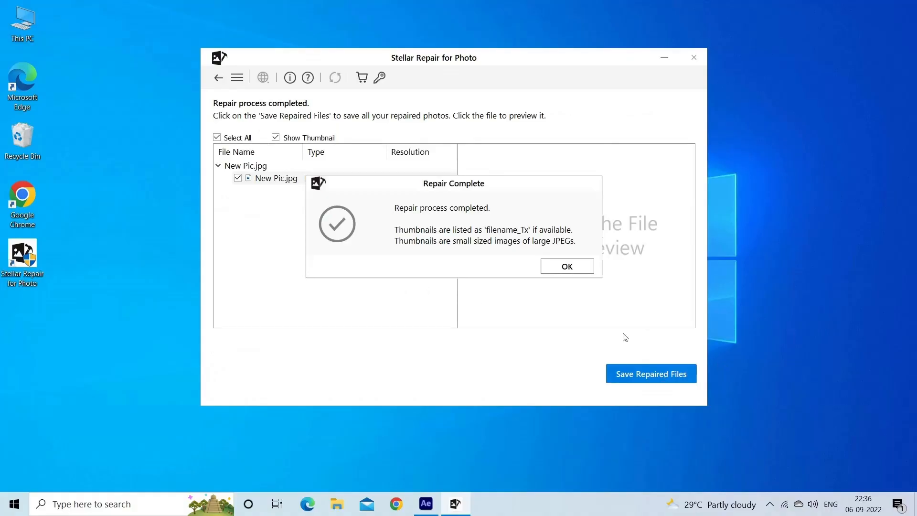
{"action": "left_click", "coordinate": [564, 266]}
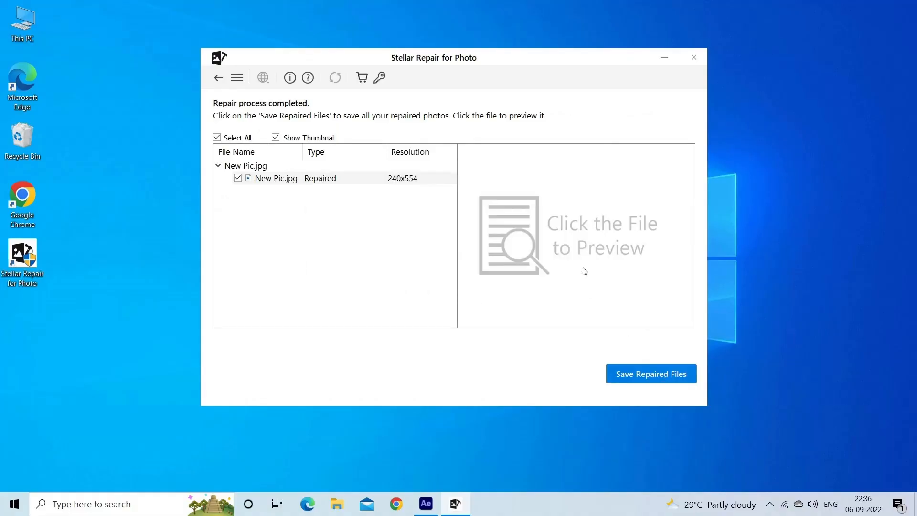
{"action": "mouse_move", "coordinate": [643, 377]}
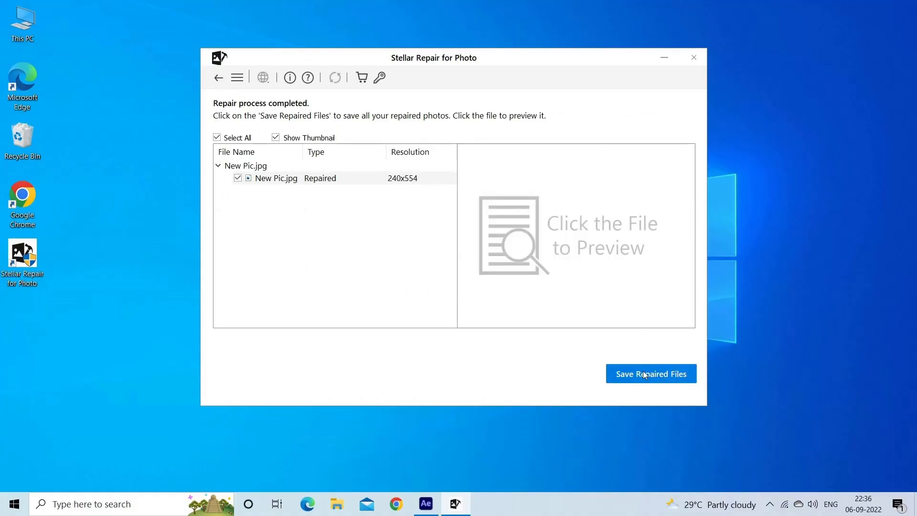